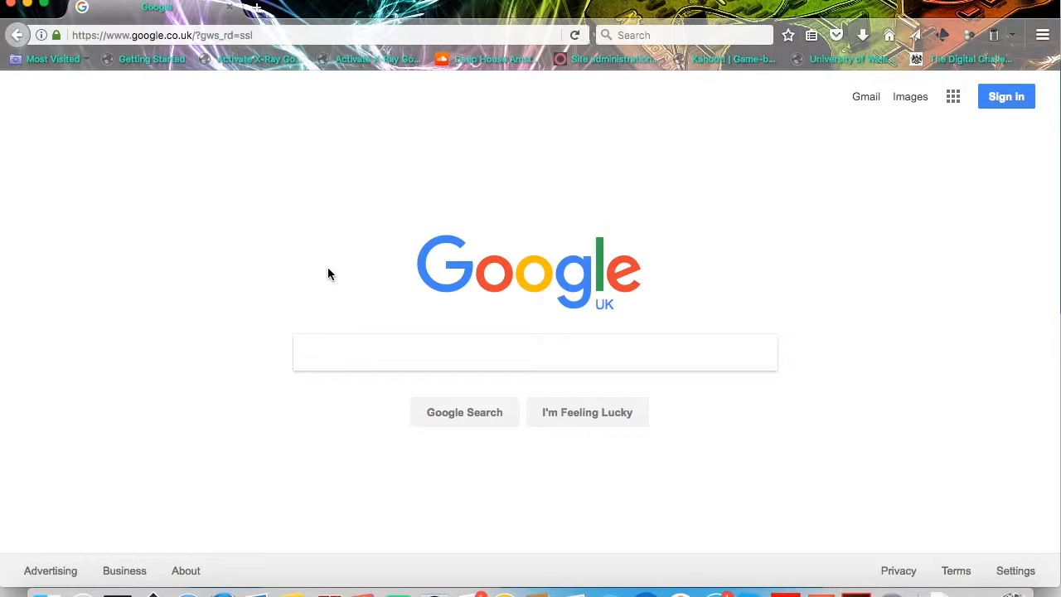
Search Google for 'wales essential skills' to list the Toolkit site first.
{"action": "left_click", "coordinate": [334, 351]}
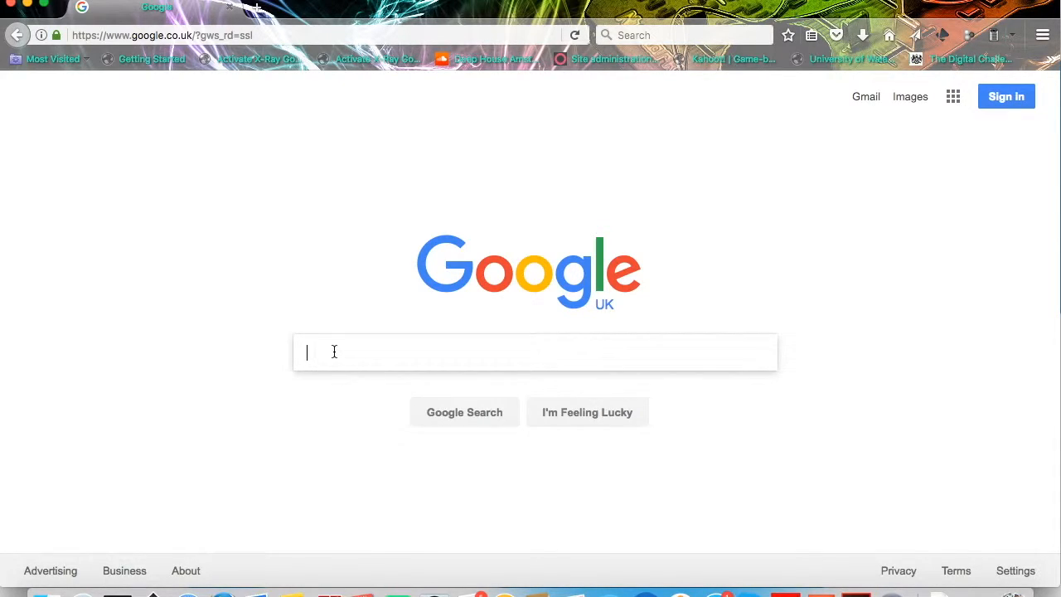
{"action": "type", "text": "wales essential skills"}
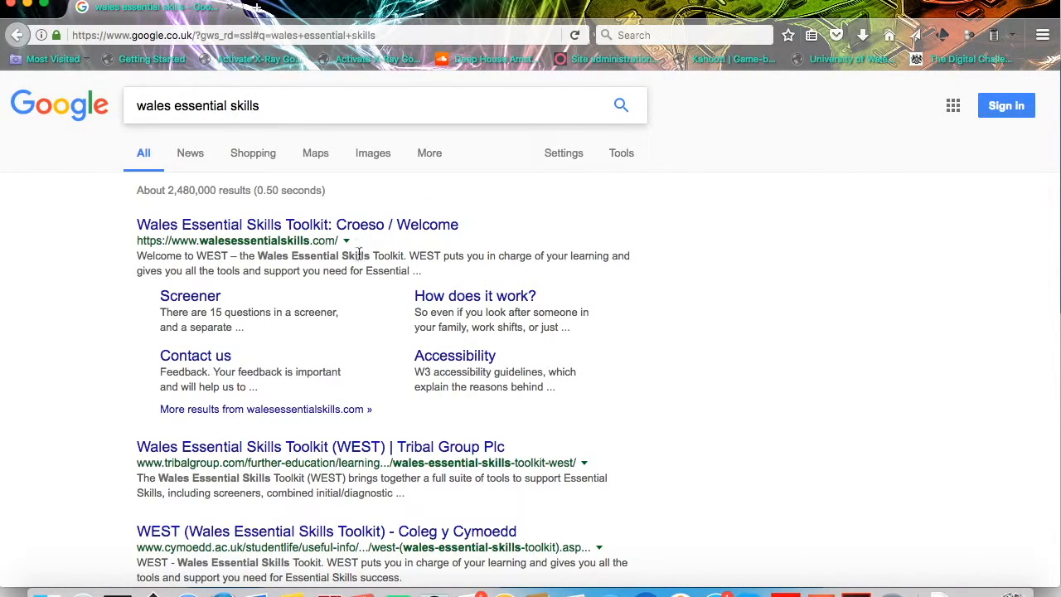
Enter the Wales Essential Skills Toolkit welcome page and accept the cookie notice.
{"action": "left_click", "coordinate": [315, 225]}
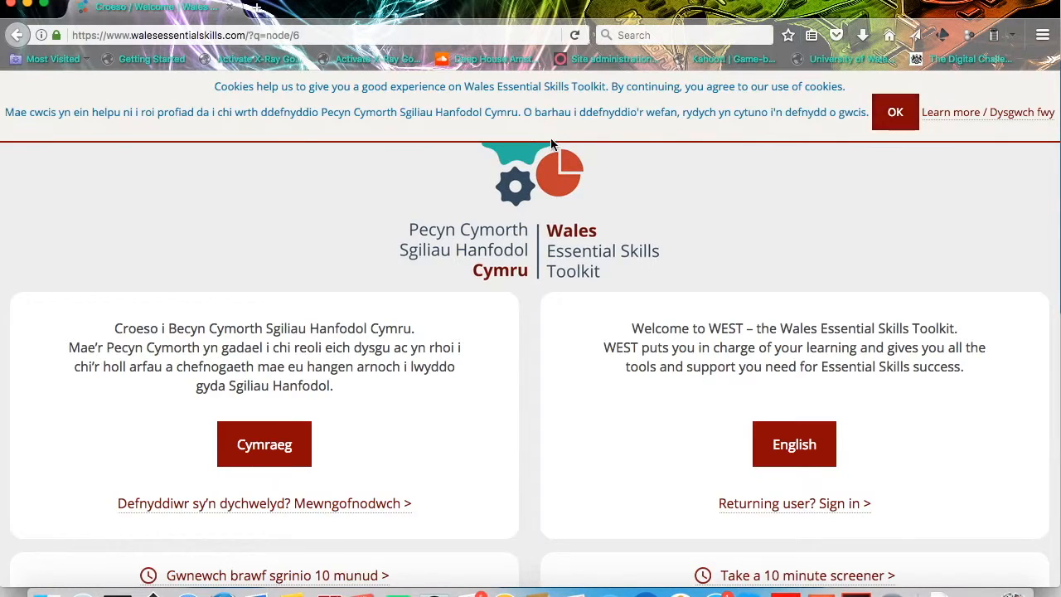
{"action": "left_click", "coordinate": [895, 113]}
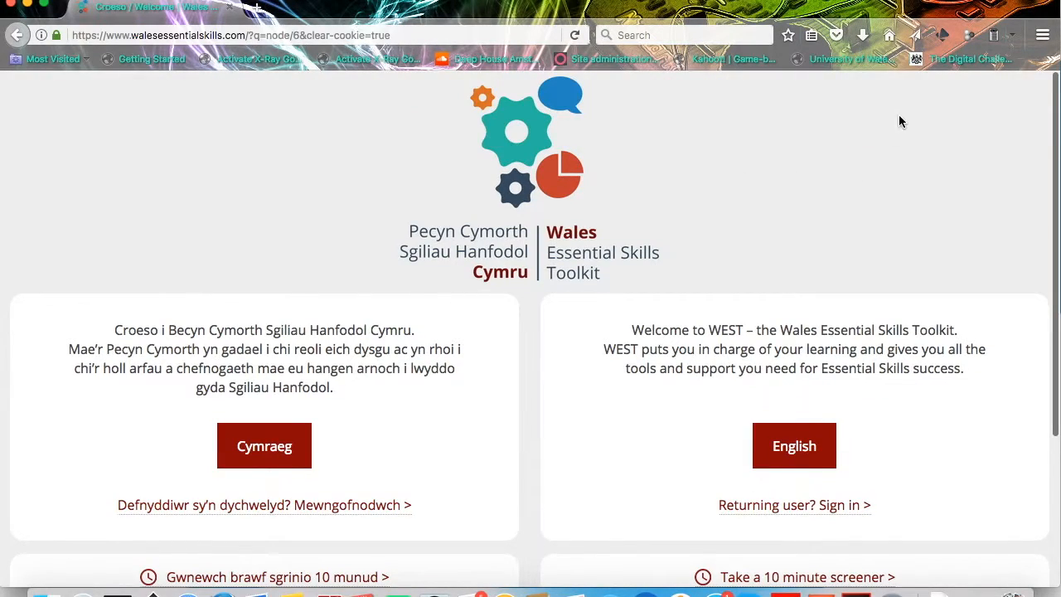
{"action": "scroll", "scroll_direction": "down", "scroll_amount": 3}
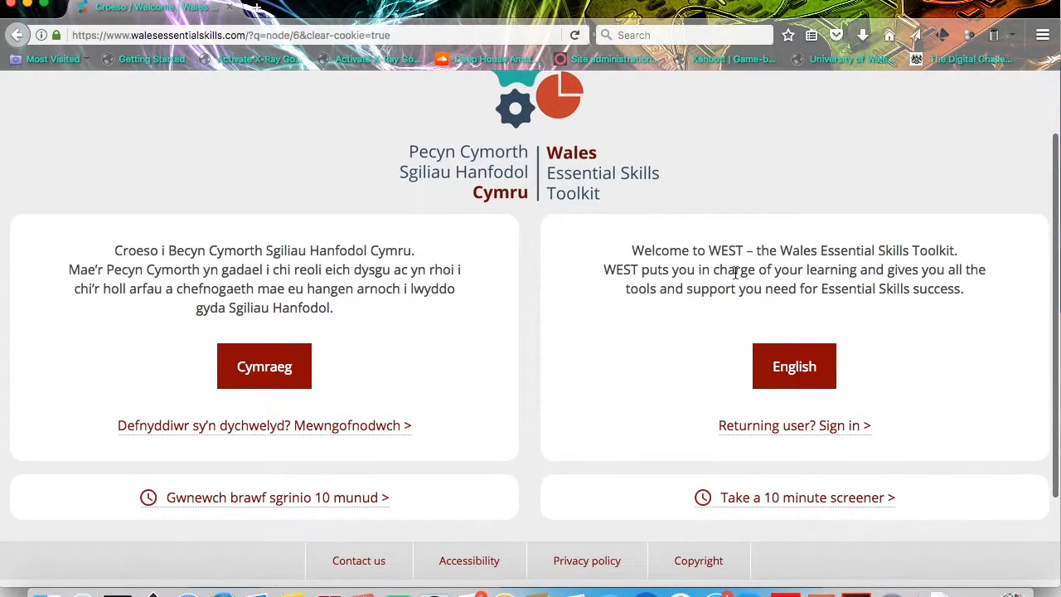
{"action": "mouse_move", "coordinate": [237, 508]}
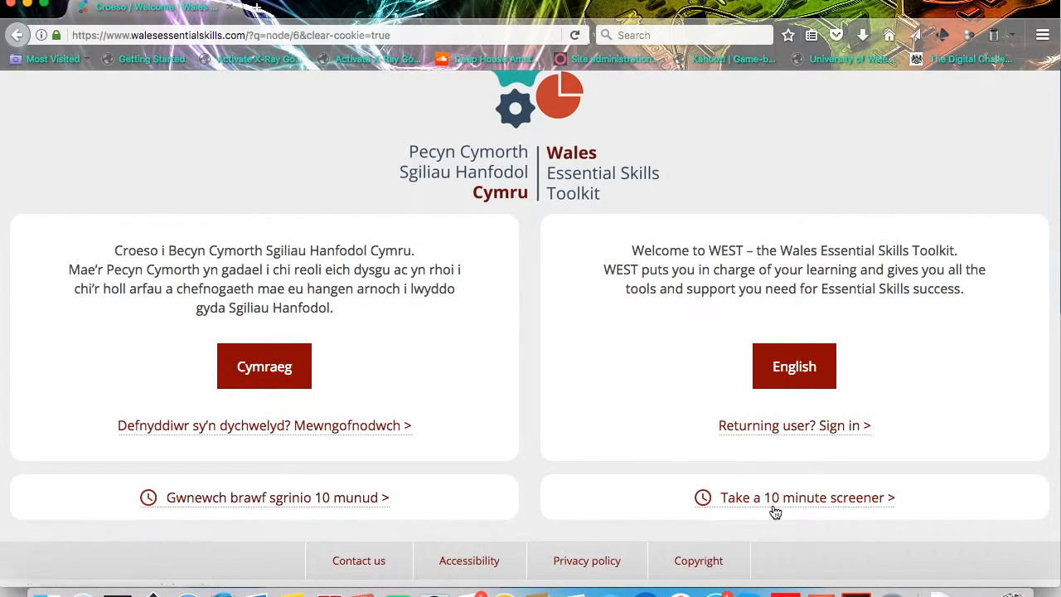
{"action": "mouse_move", "coordinate": [786, 508]}
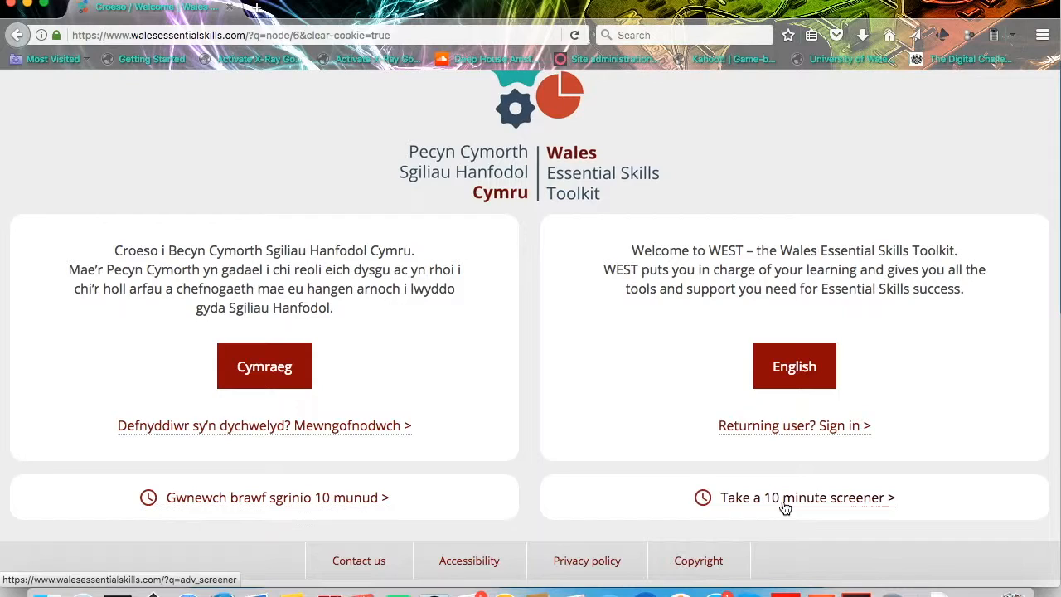
{"action": "mouse_move", "coordinate": [792, 509]}
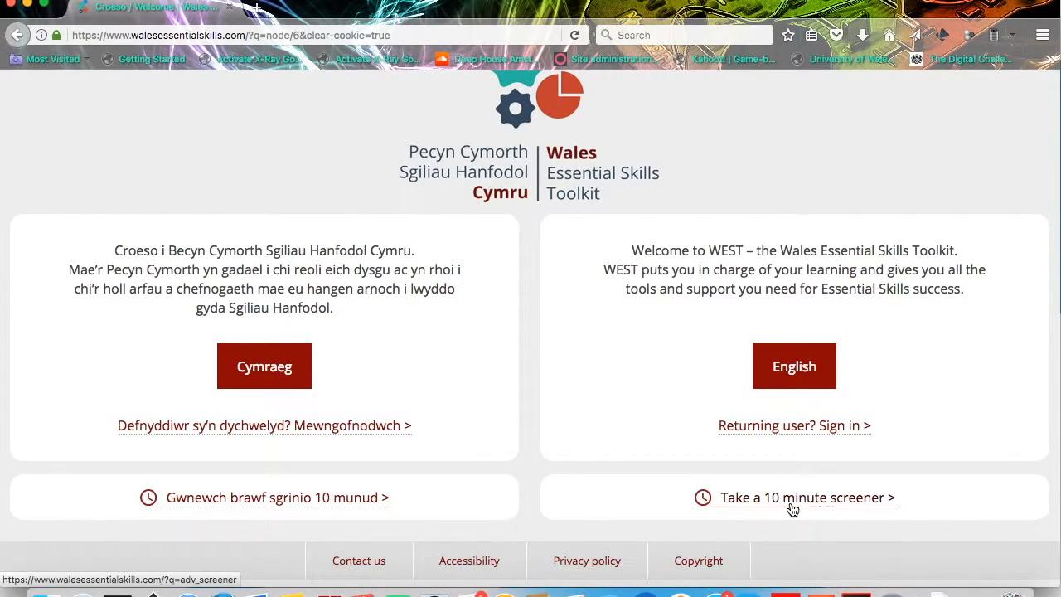
Start the 10 minute screener and bring up the Organisation list of colleges and providers.
{"action": "left_click", "coordinate": [805, 497]}
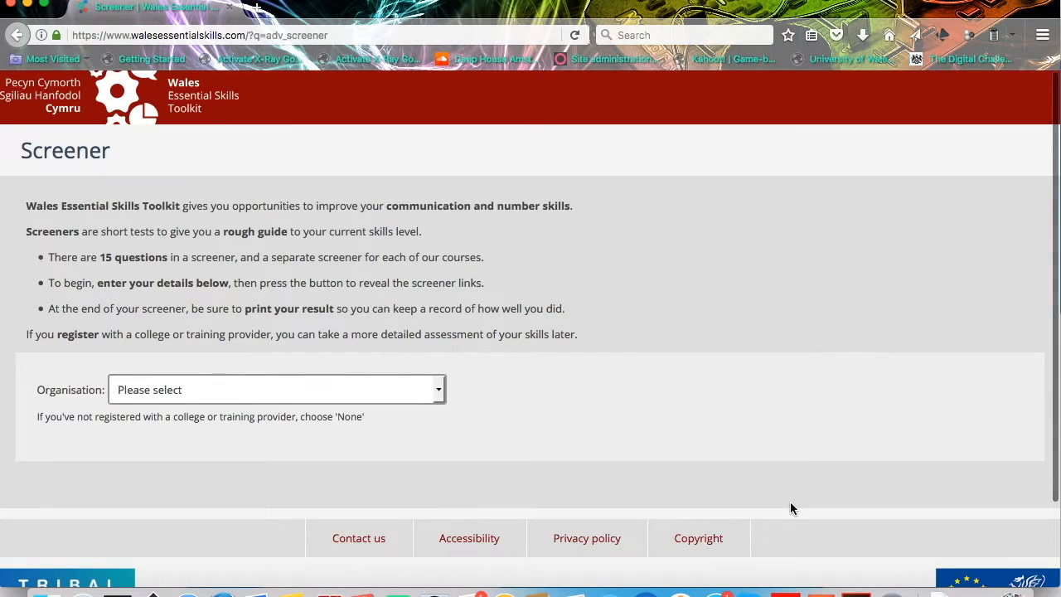
{"action": "mouse_move", "coordinate": [569, 427]}
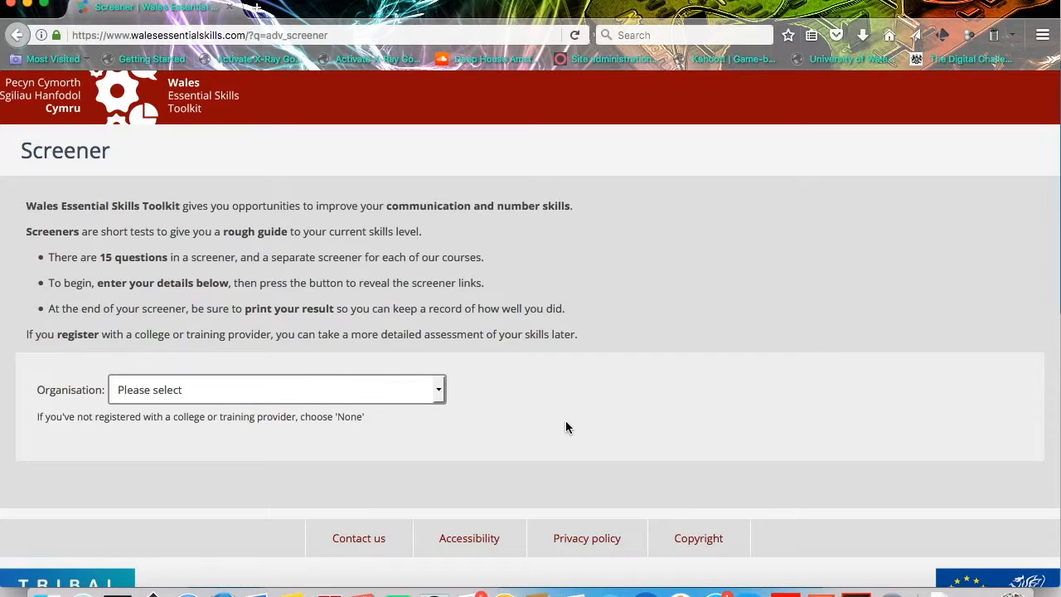
{"action": "mouse_move", "coordinate": [561, 398]}
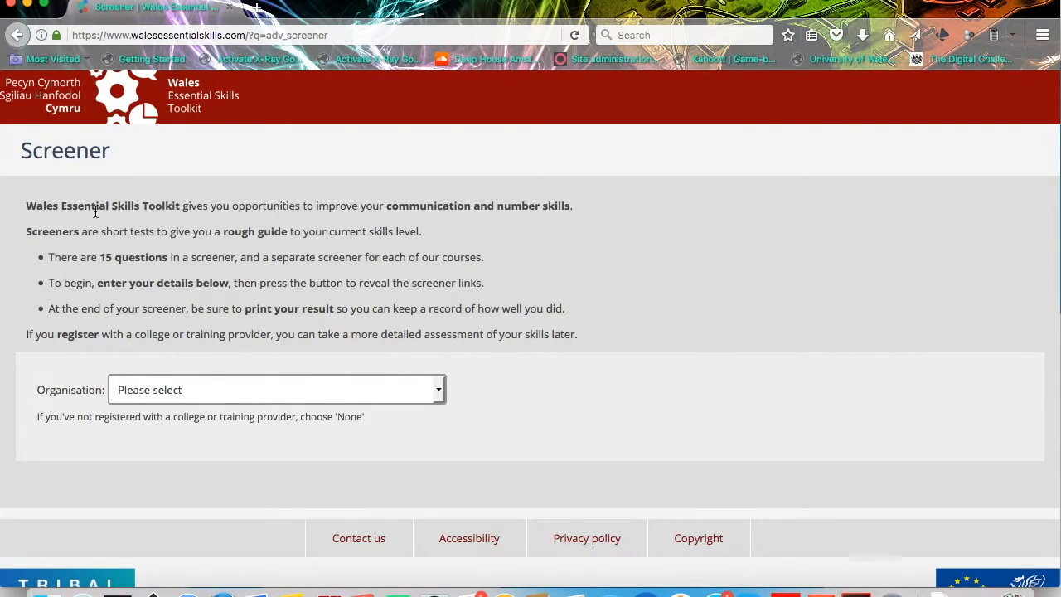
{"action": "left_click_drag", "start_coordinate": [26, 205], "coordinate": [129, 232]}
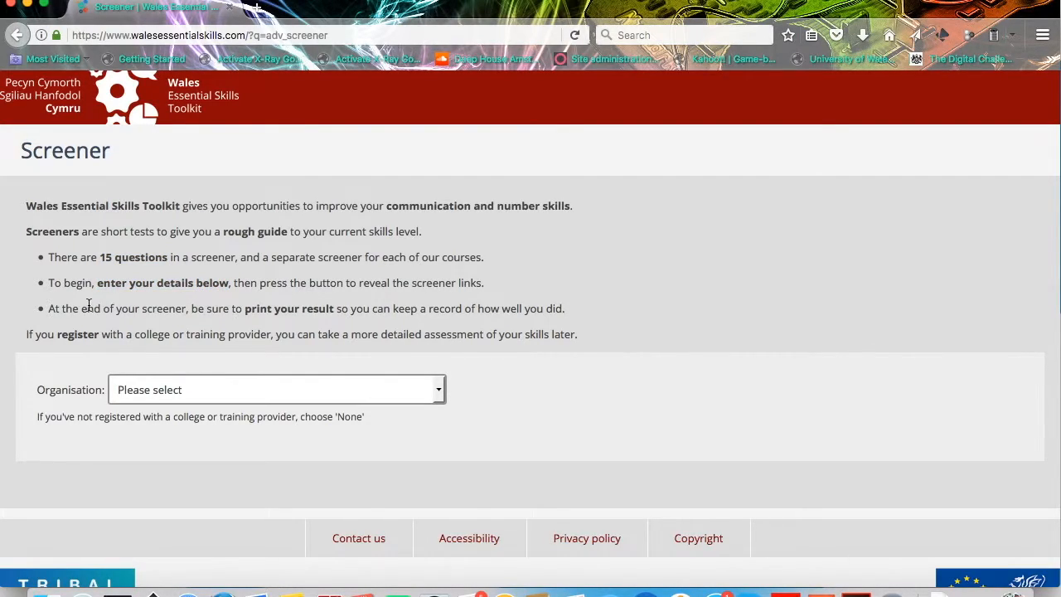
{"action": "left_click_drag", "start_coordinate": [86, 308], "coordinate": [331, 308]}
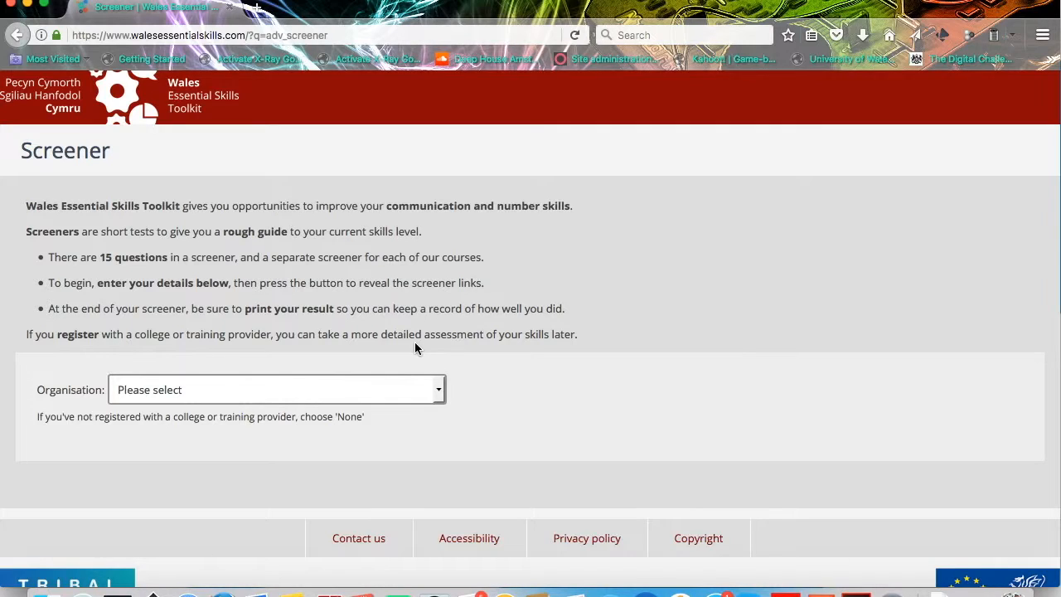
{"action": "left_click_drag", "start_coordinate": [411, 335], "coordinate": [577, 335]}
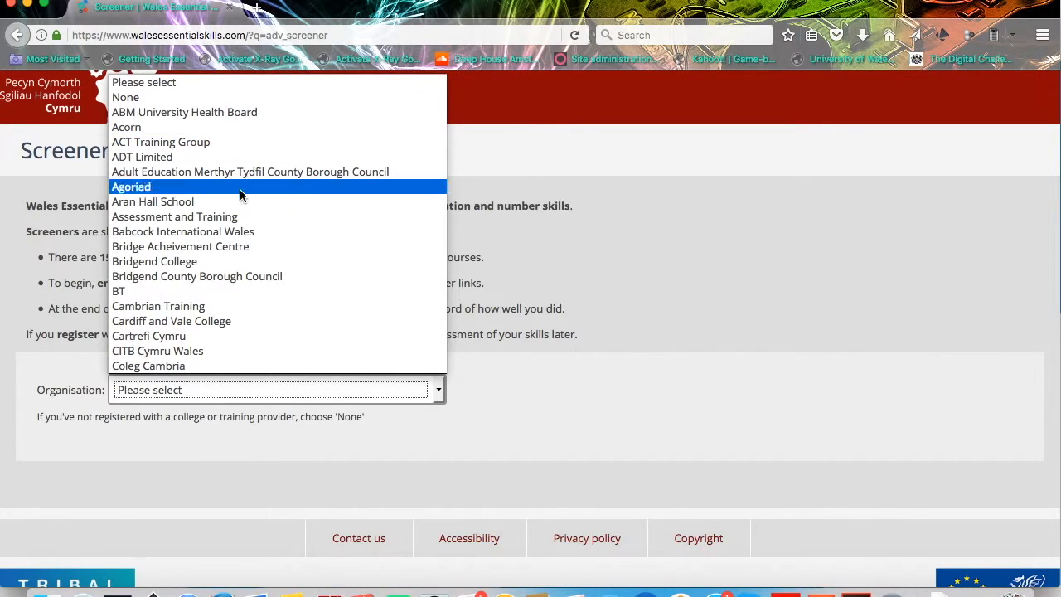
Choose WEA YMCA Community College Cymru as the organisation.
{"action": "scroll", "scroll_direction": "down", "scroll_amount": 3}
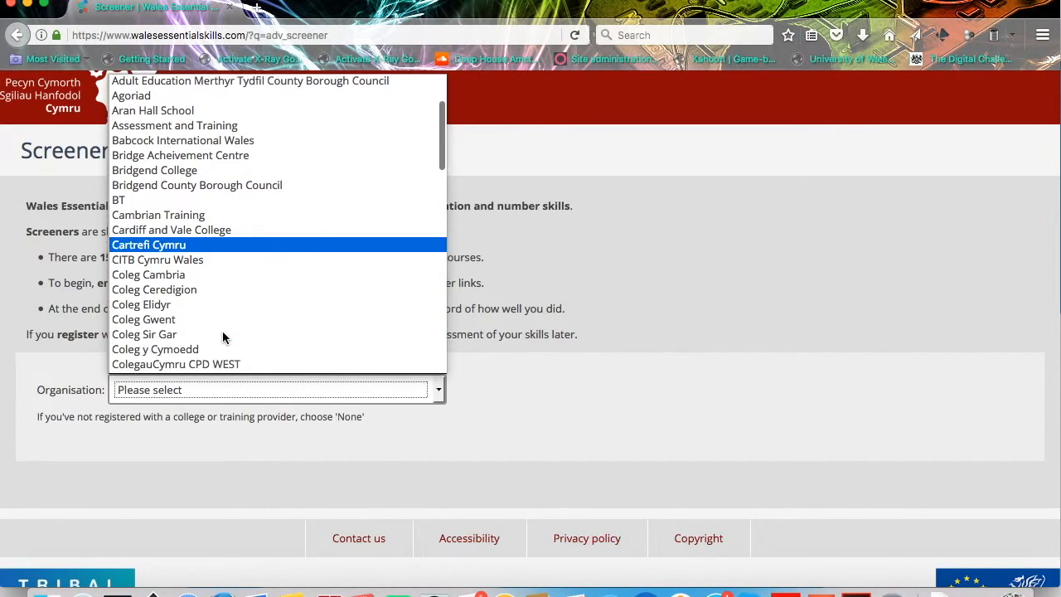
{"action": "scroll", "scroll_direction": "down", "scroll_amount": 3}
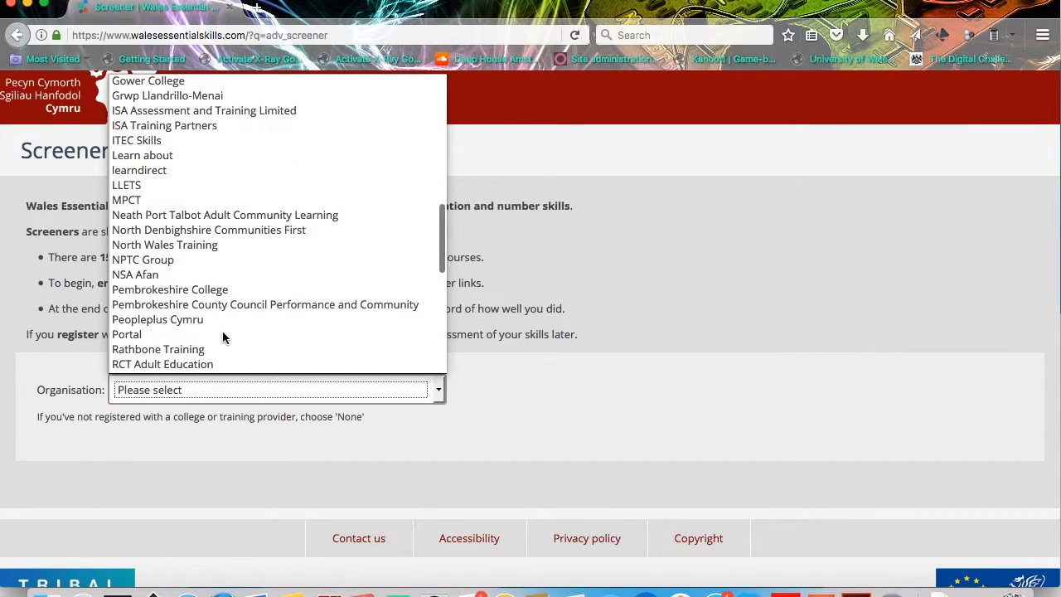
{"action": "scroll", "scroll_direction": "down", "scroll_amount": 3}
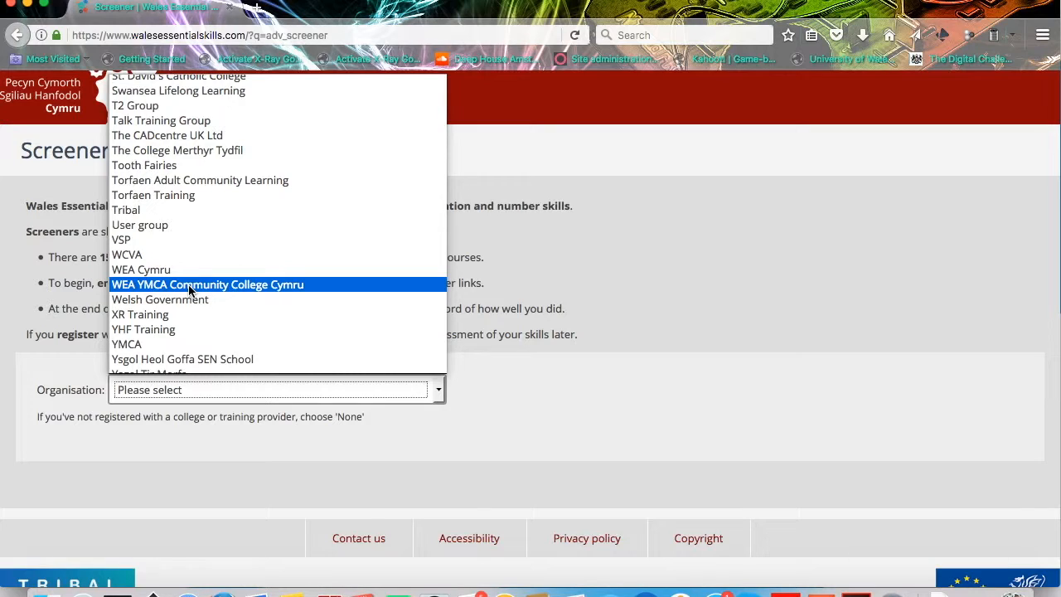
{"action": "left_click", "coordinate": [207, 286]}
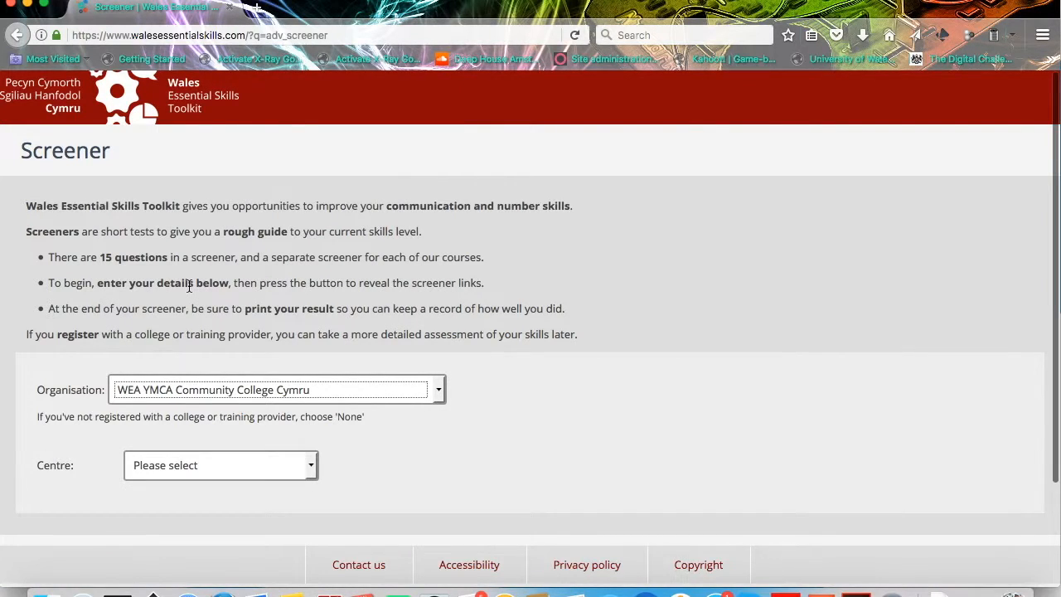
Choose Trade Union Studies as the centre, revealing the name and ID fields.
{"action": "scroll", "scroll_direction": "down", "scroll_amount": 3}
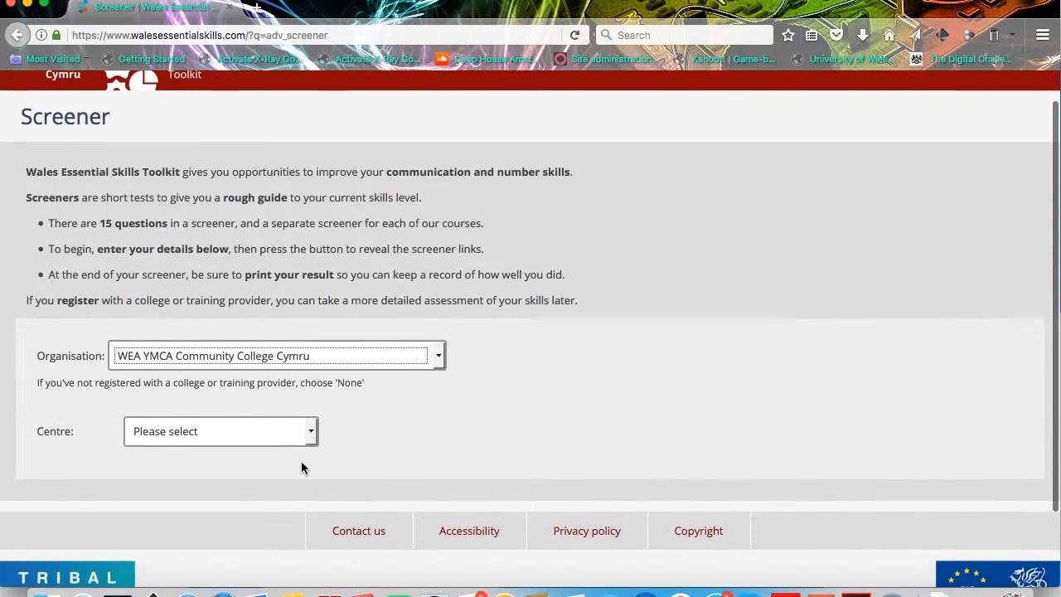
{"action": "scroll", "scroll_direction": "down", "scroll_amount": 3}
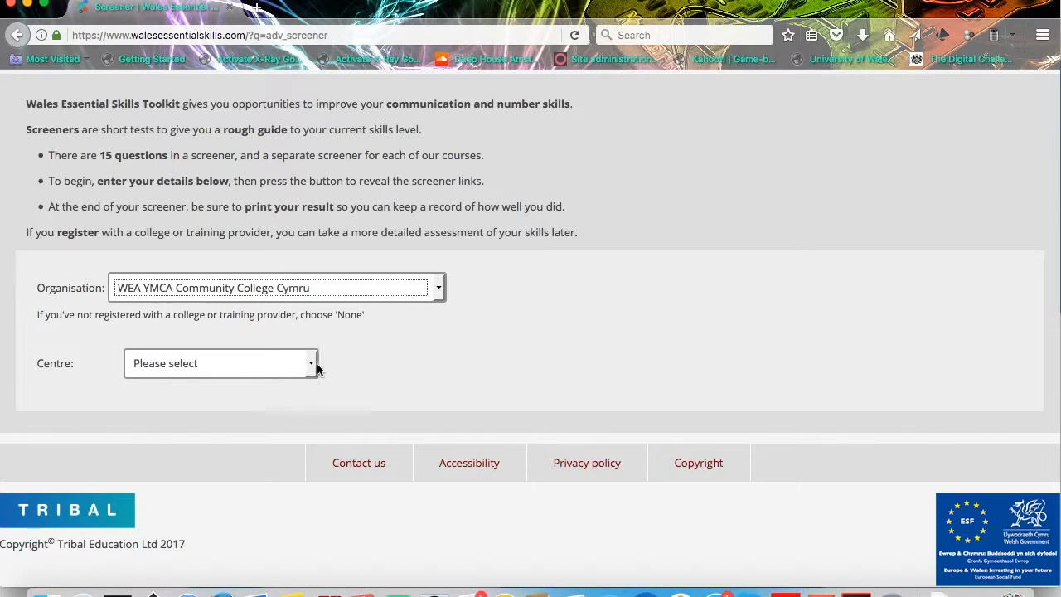
{"action": "left_click", "coordinate": [222, 363]}
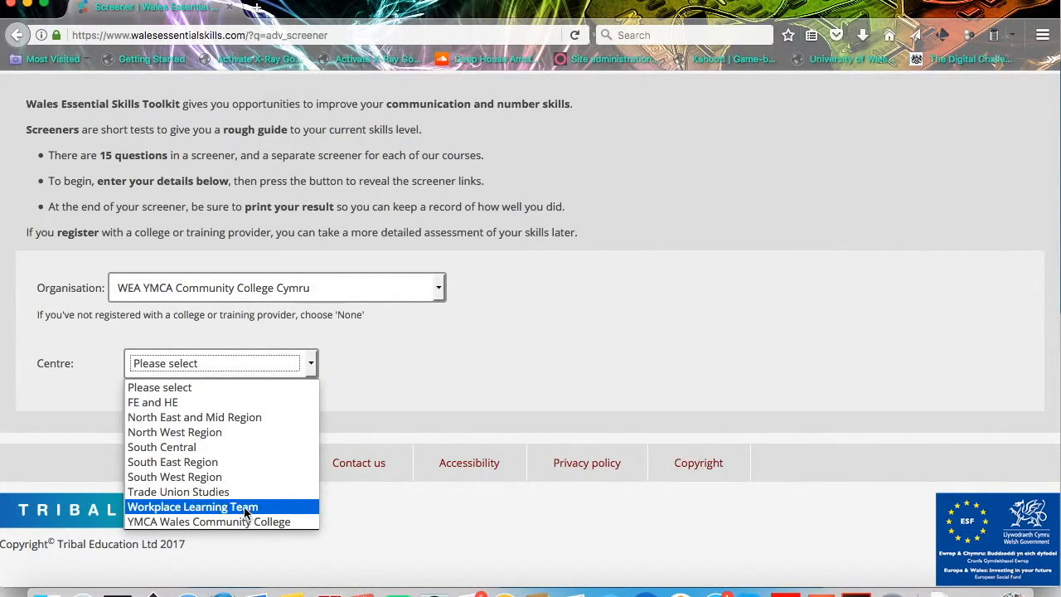
{"action": "left_click", "coordinate": [179, 490]}
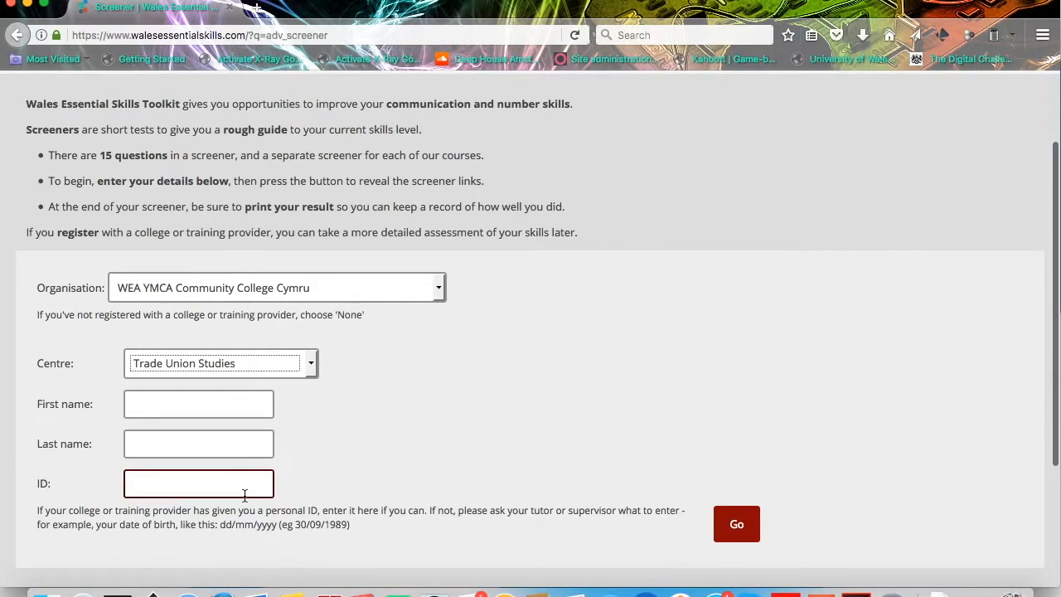
{"action": "left_click", "coordinate": [199, 405]}
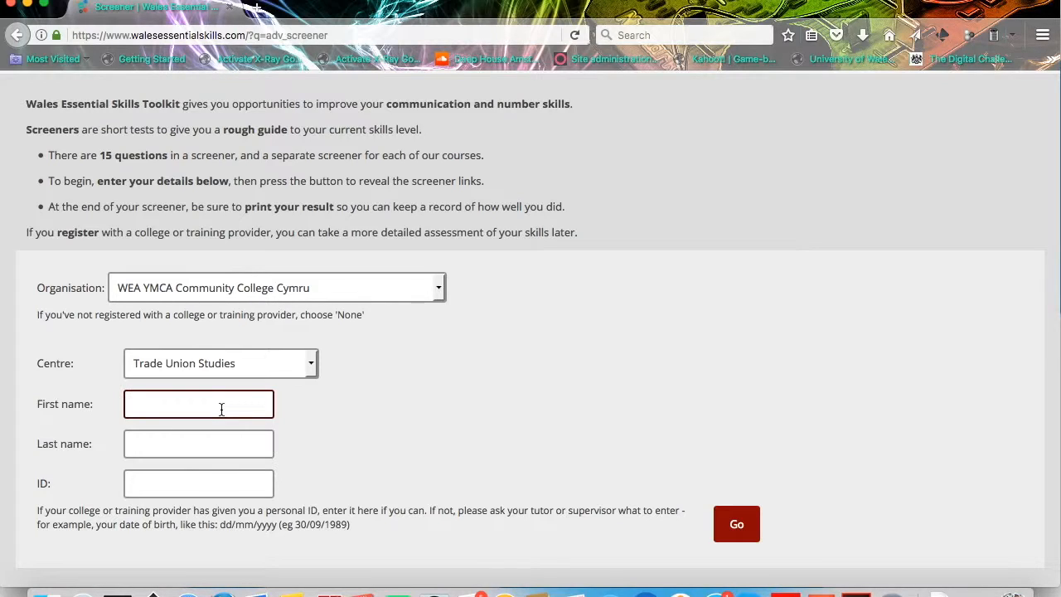
{"action": "type", "text": "Richard"}
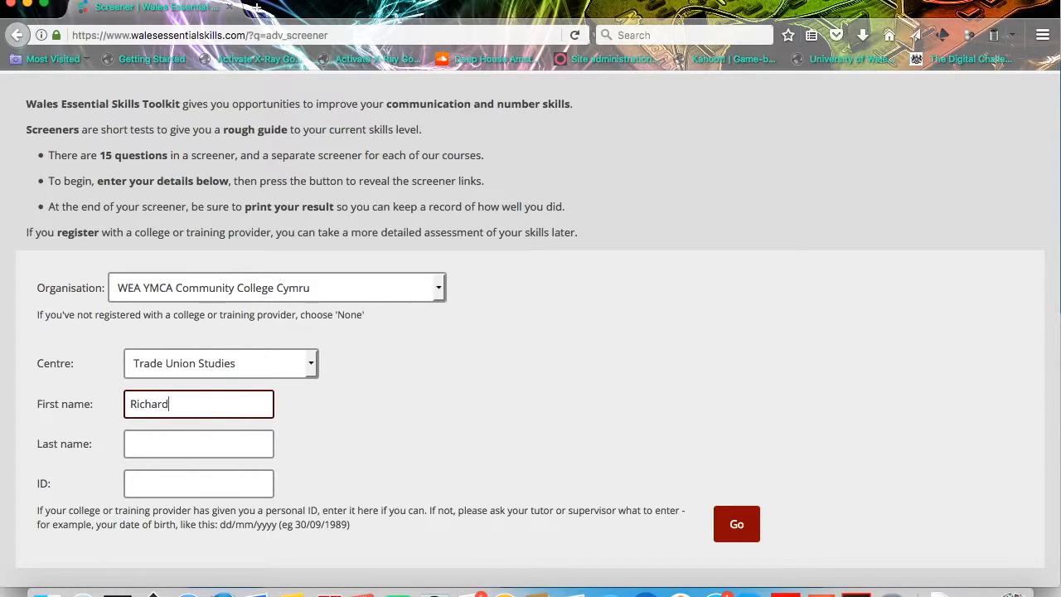
{"action": "left_click", "coordinate": [198, 444]}
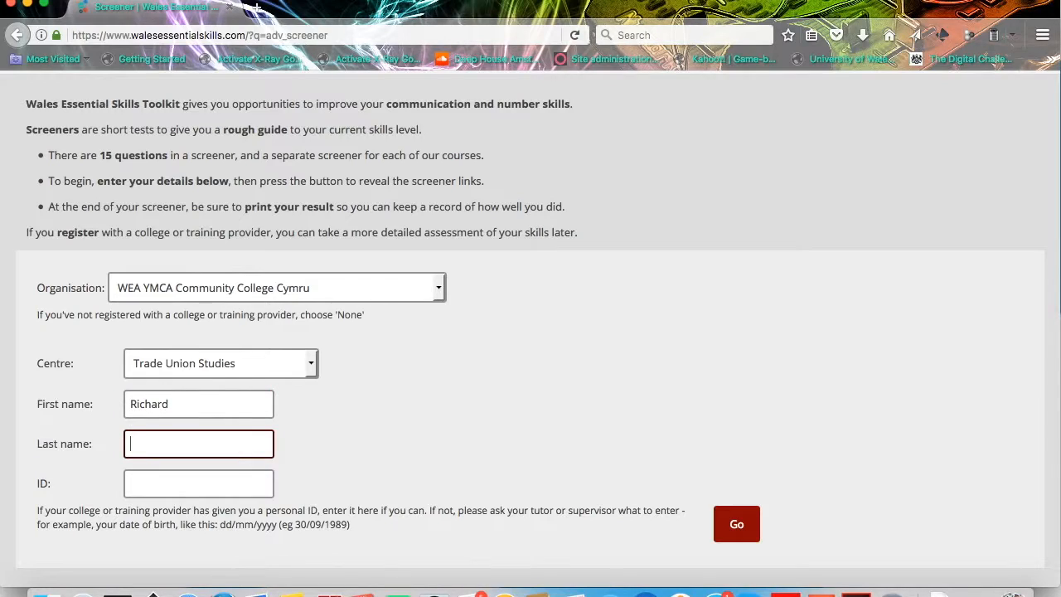
{"action": "type", "text": "Speight"}
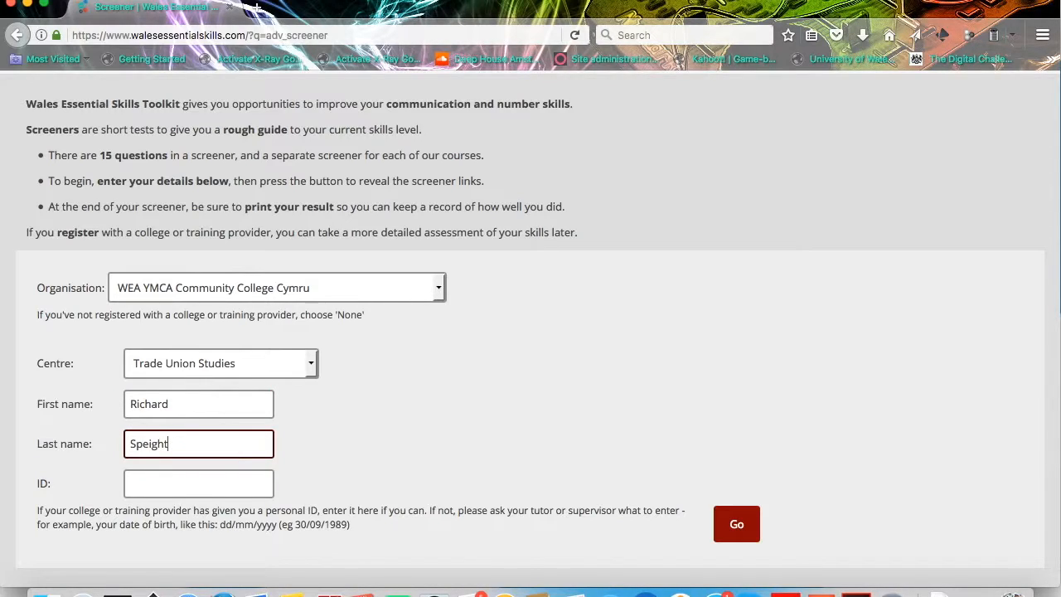
{"action": "left_click", "coordinate": [199, 484]}
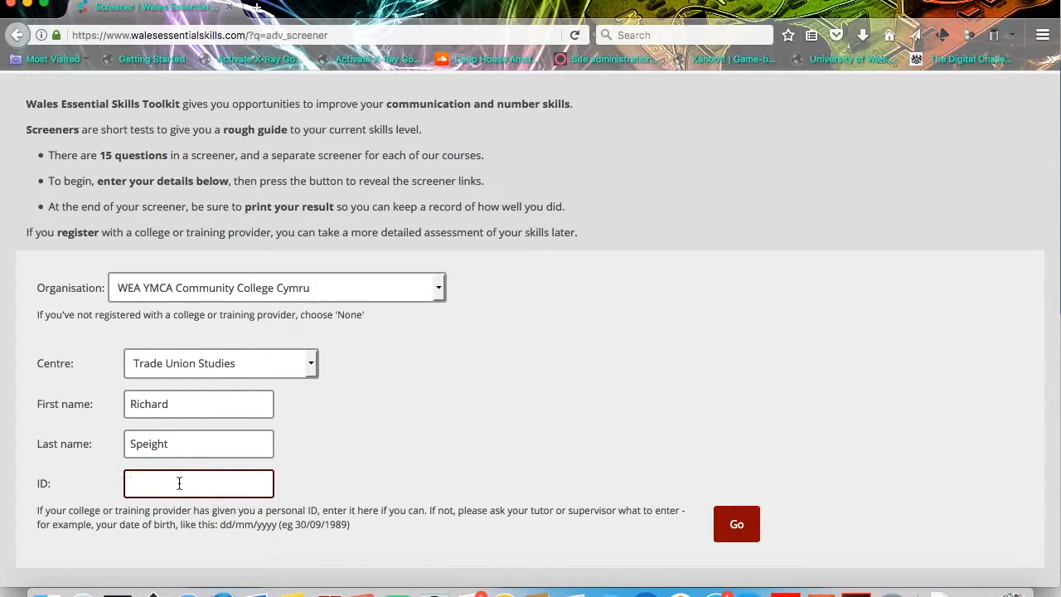
{"action": "type", "text": "01/"}
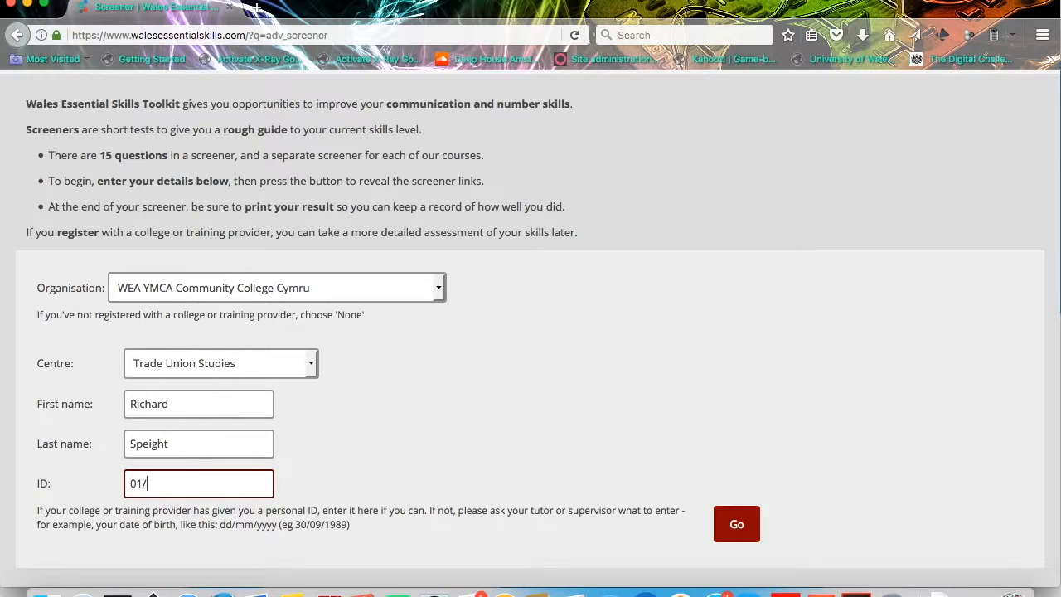
{"action": "type", "text": "04/"}
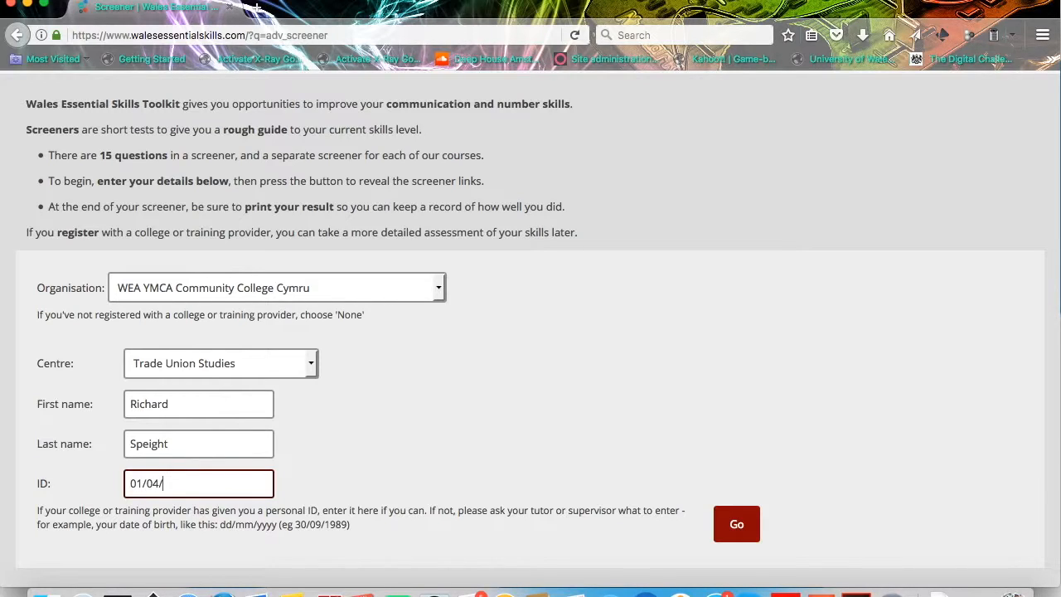
{"action": "type", "text": "19"}
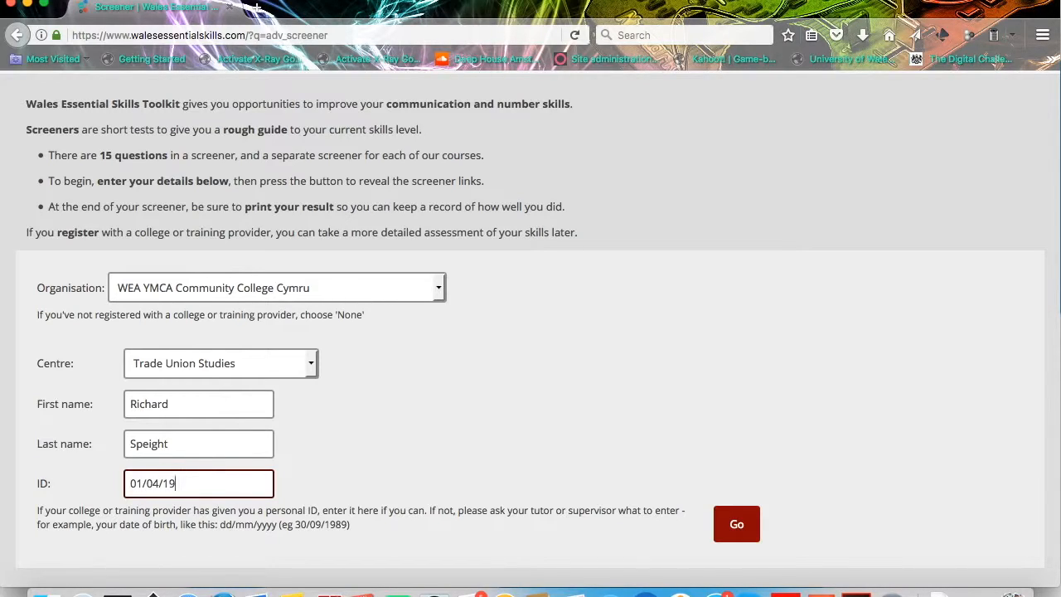
{"action": "type", "text": "81"}
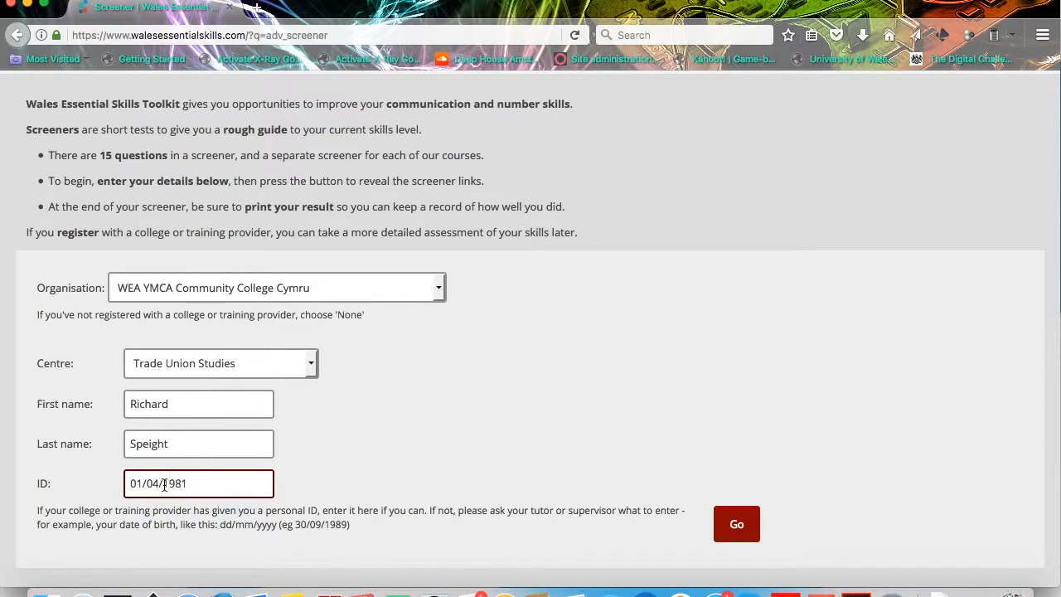
{"action": "mouse_move", "coordinate": [711, 540]}
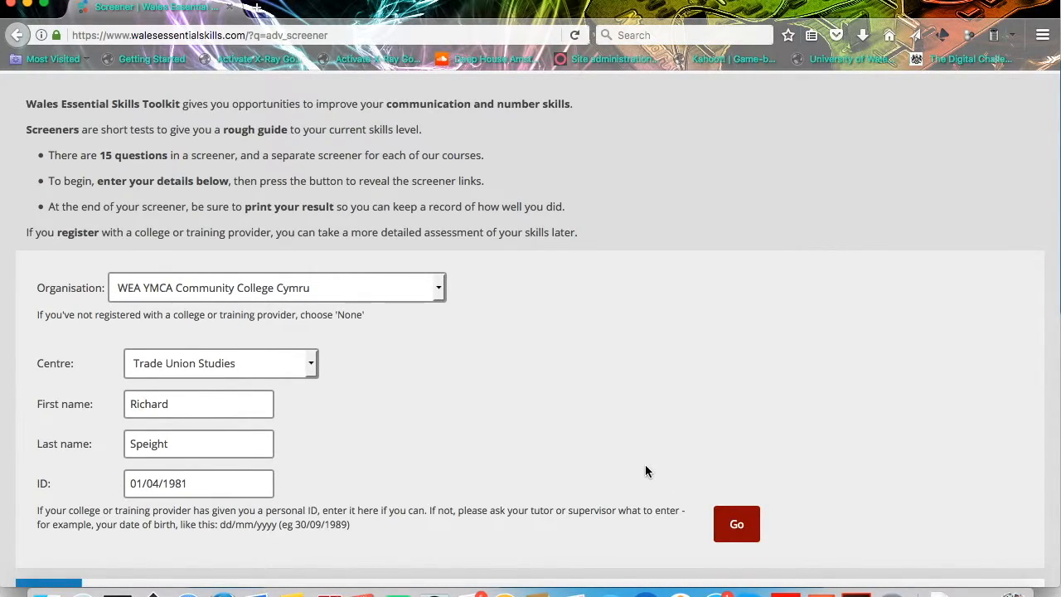
Launch the Digital Literacy screener from the four screener options, reaching its first question.
{"action": "scroll", "scroll_direction": "down", "scroll_amount": 3}
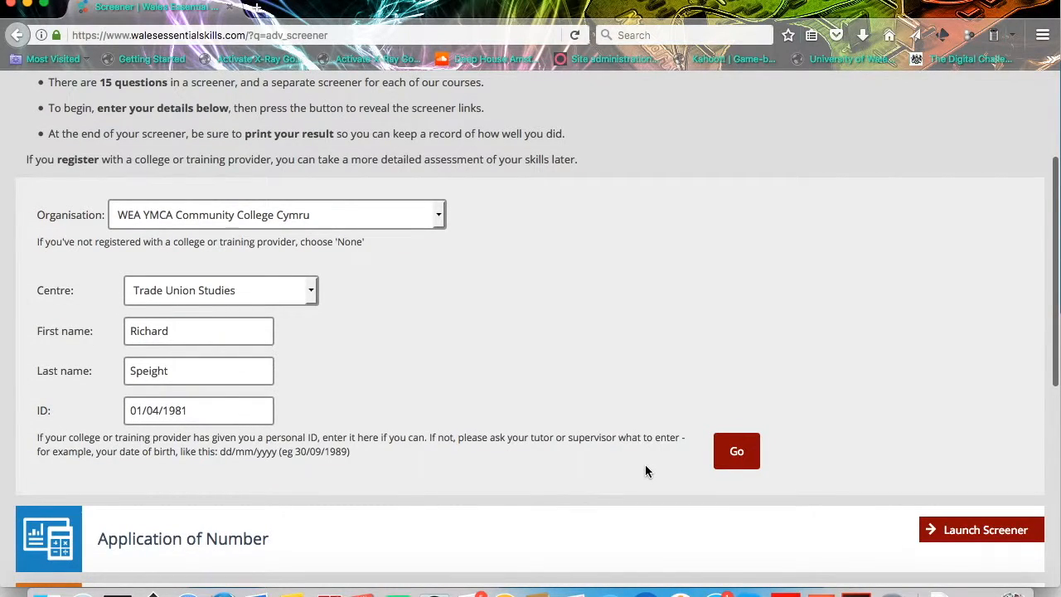
{"action": "scroll", "scroll_direction": "down", "scroll_amount": 3}
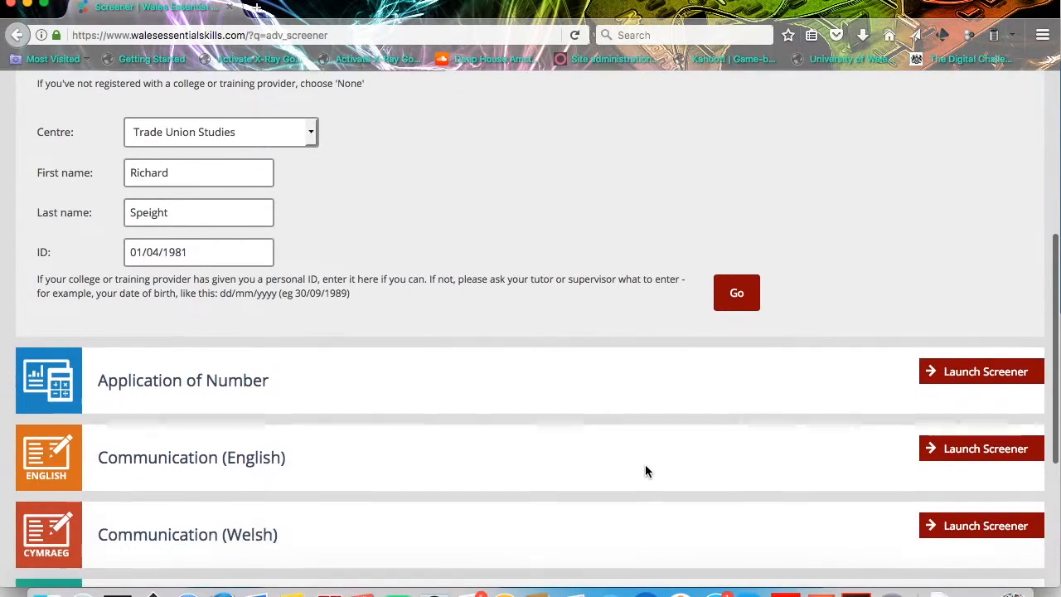
{"action": "scroll", "scroll_direction": "down", "scroll_amount": 3}
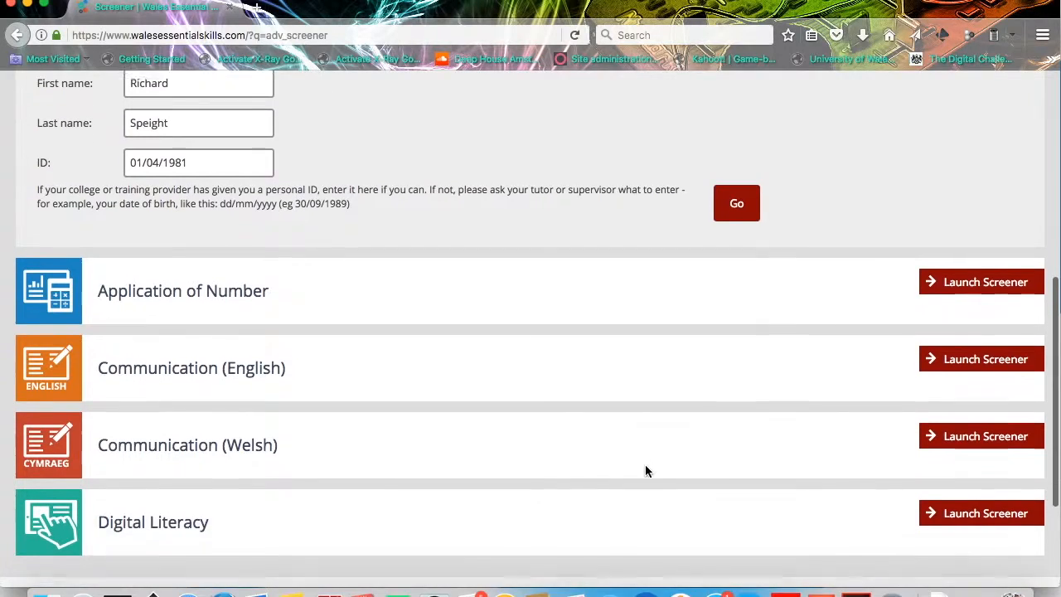
{"action": "scroll", "scroll_direction": "down", "scroll_amount": 3}
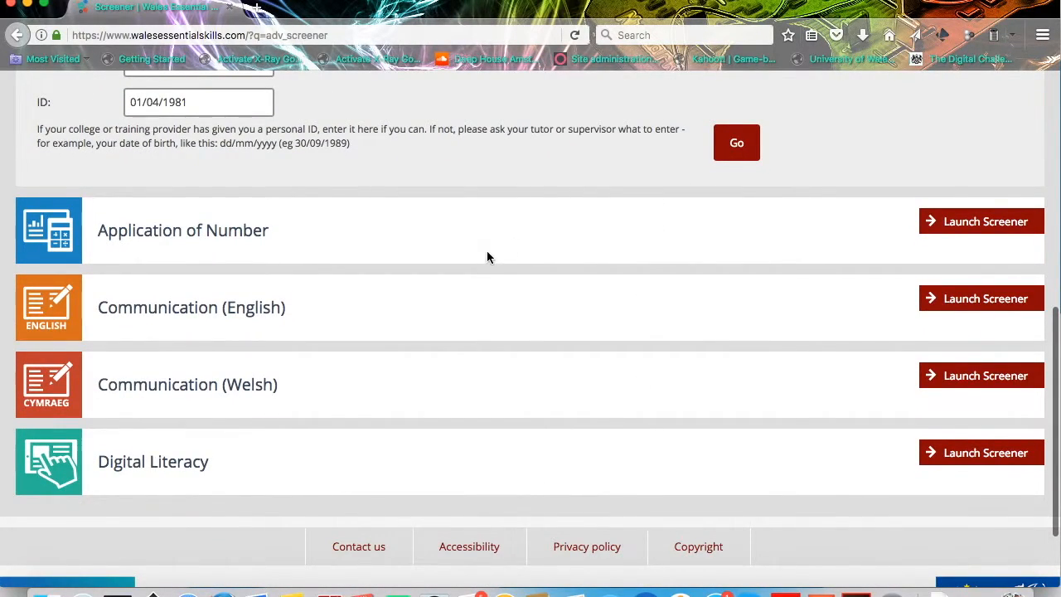
{"action": "mouse_move", "coordinate": [252, 374]}
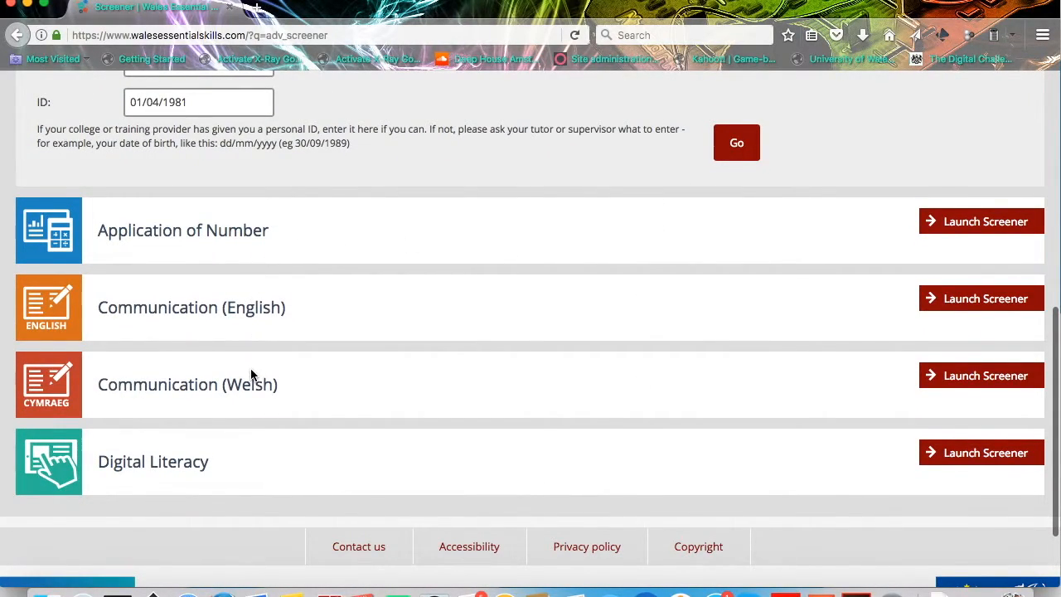
{"action": "mouse_move", "coordinate": [226, 471]}
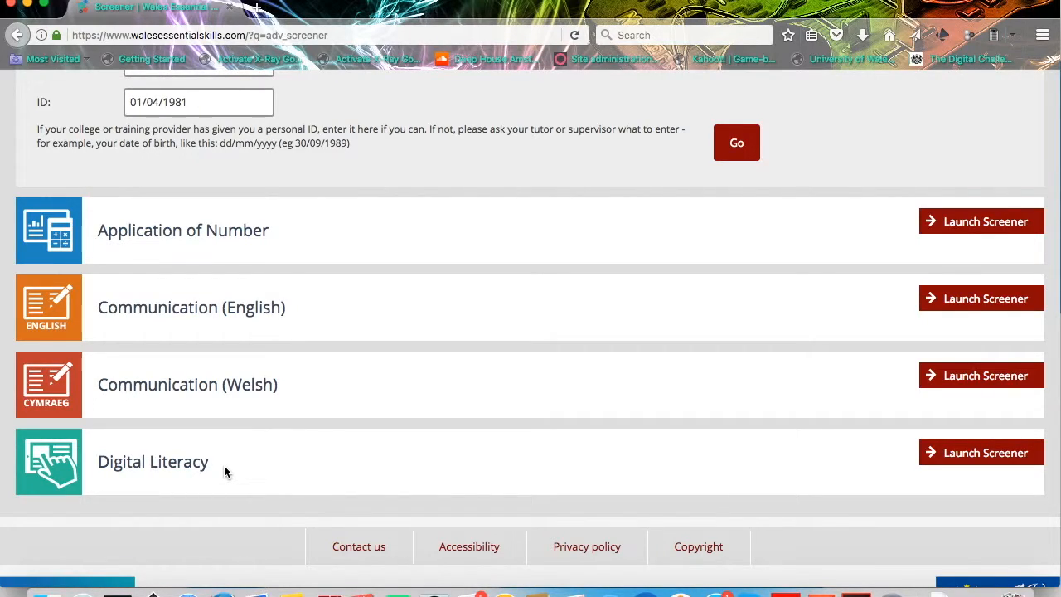
{"action": "mouse_move", "coordinate": [209, 274]}
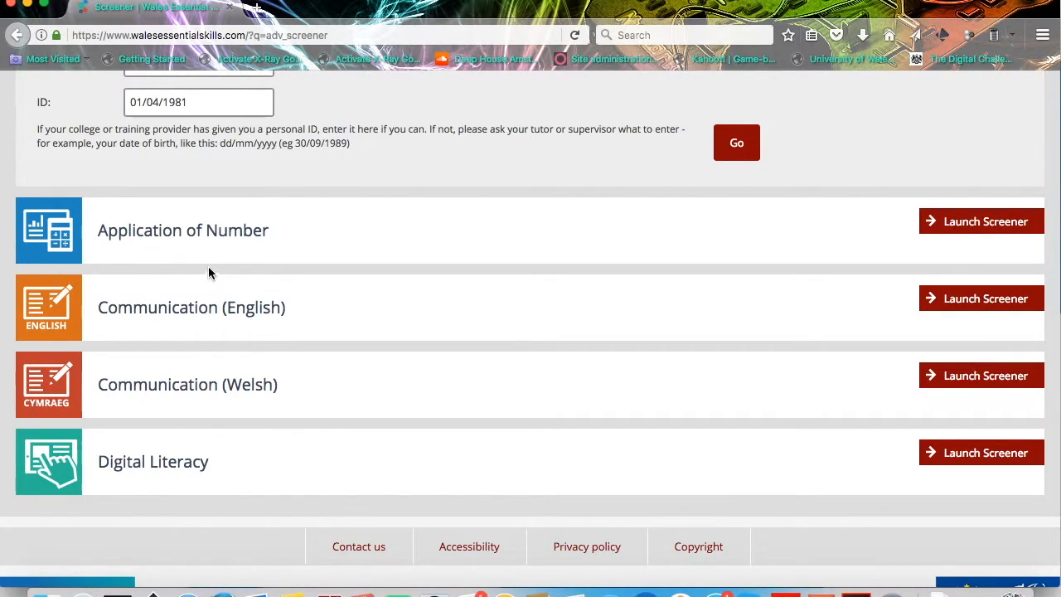
{"action": "mouse_move", "coordinate": [708, 411]}
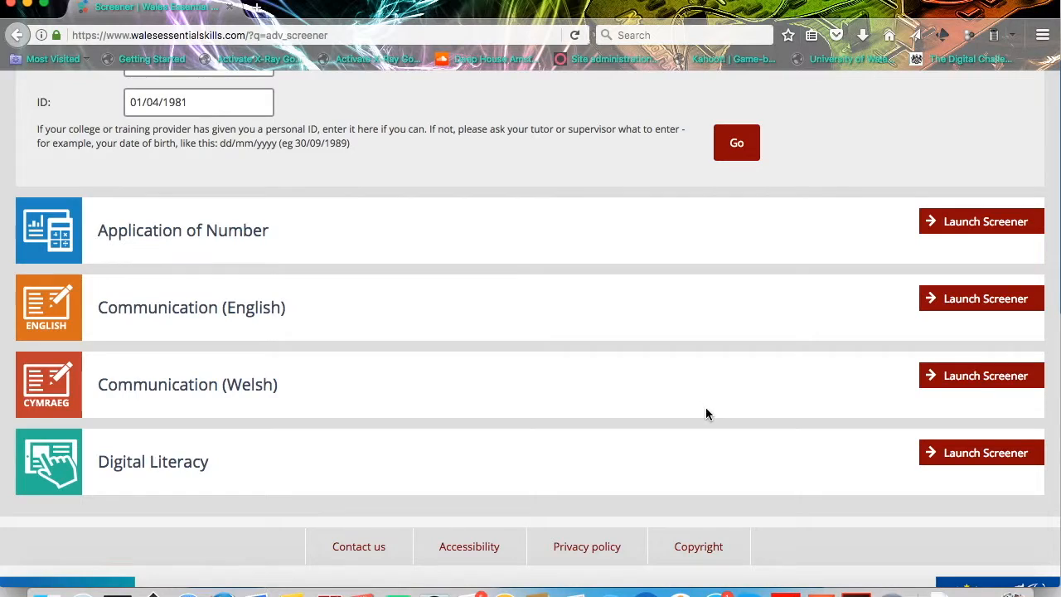
{"action": "mouse_move", "coordinate": [683, 458]}
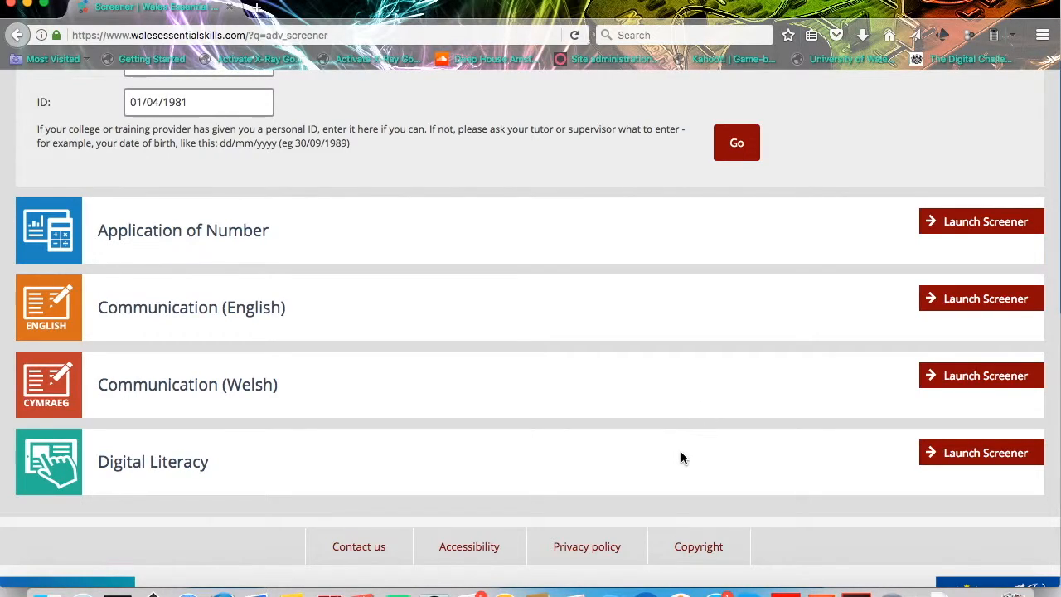
{"action": "mouse_move", "coordinate": [954, 454]}
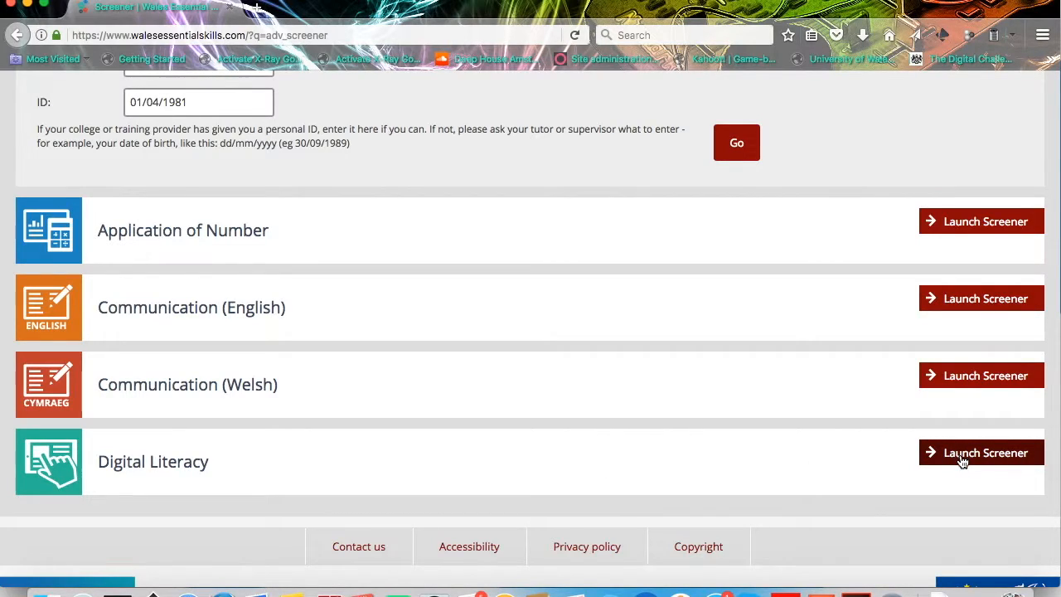
{"action": "mouse_move", "coordinate": [962, 461]}
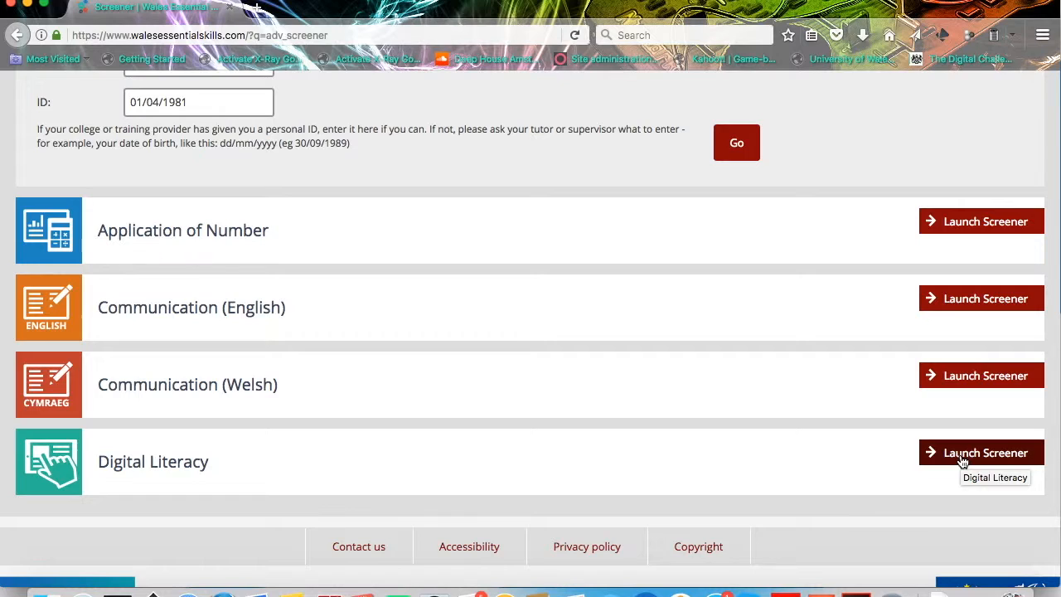
{"action": "left_click", "coordinate": [981, 453]}
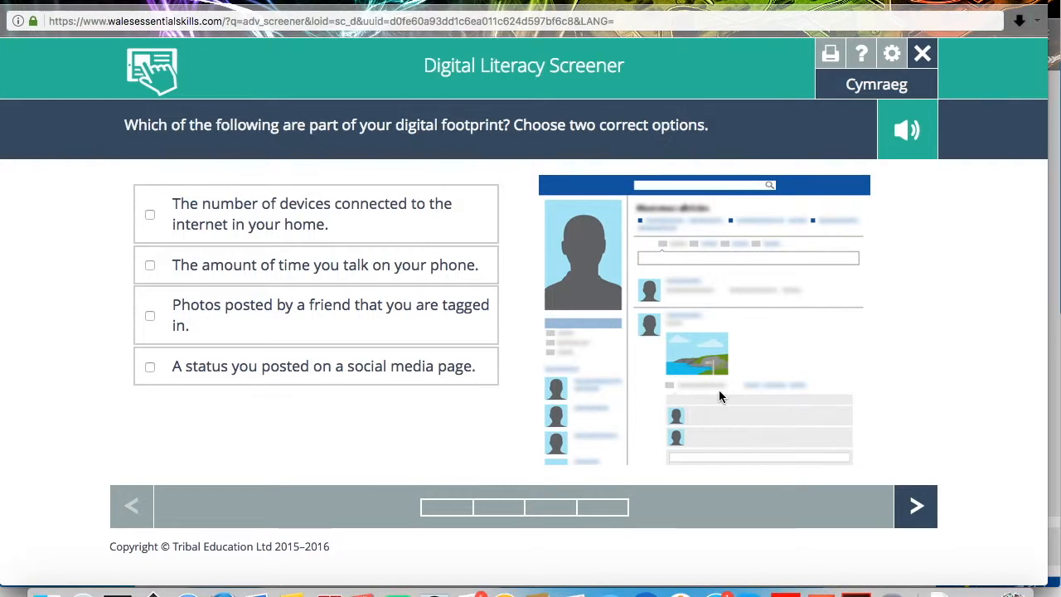
{"action": "mouse_move", "coordinate": [295, 228]}
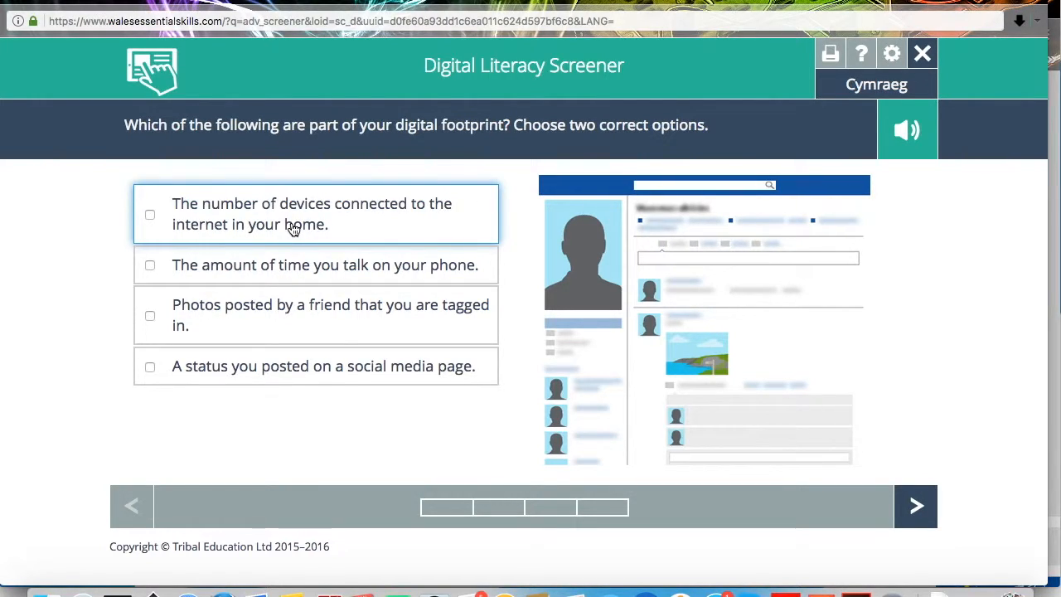